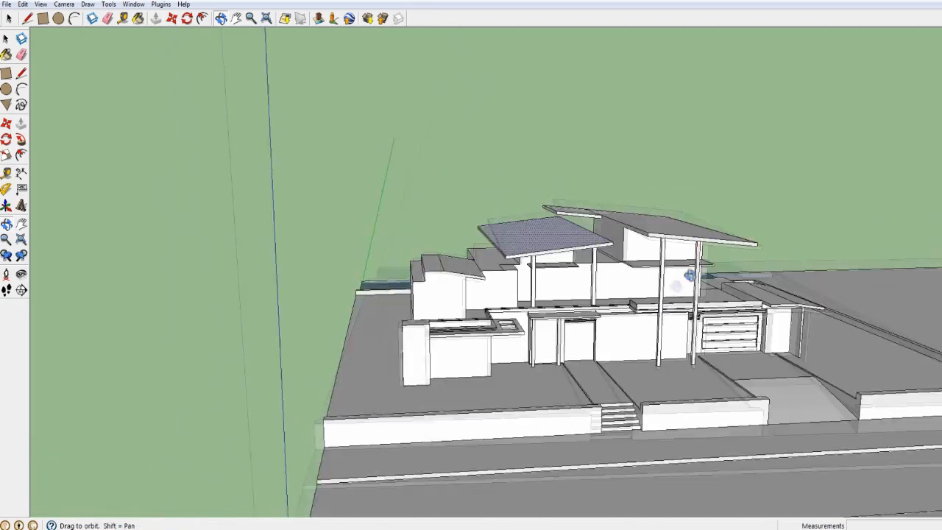
Orbit in toward the upper level beneath the large roof overhang
{"action": "left_click_drag", "start_coordinate": [689, 276], "coordinate": [440, 175]}
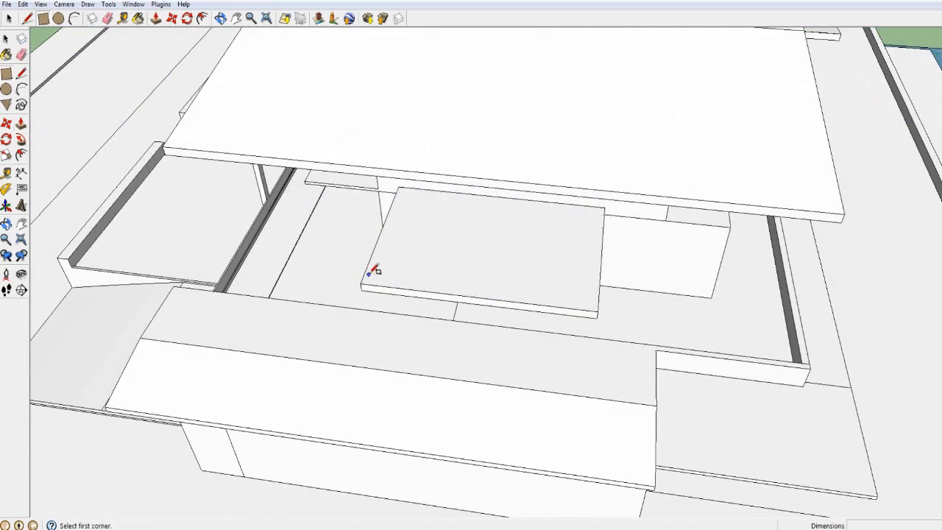
Cap the lower wall tops with thin ledges and orbit to the house's other side
{"action": "left_click_drag", "start_coordinate": [371, 275], "coordinate": [497, 249]}
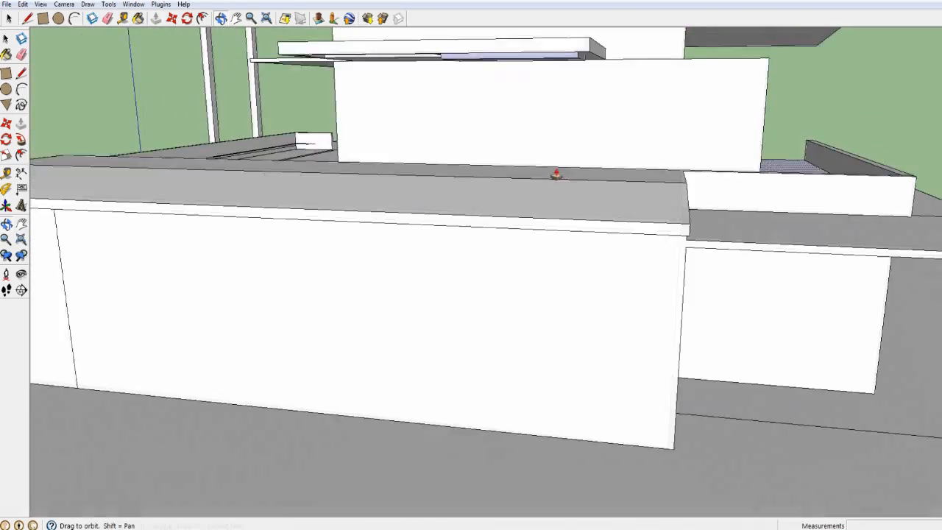
{"action": "left_click_drag", "start_coordinate": [556, 174], "coordinate": [302, 236]}
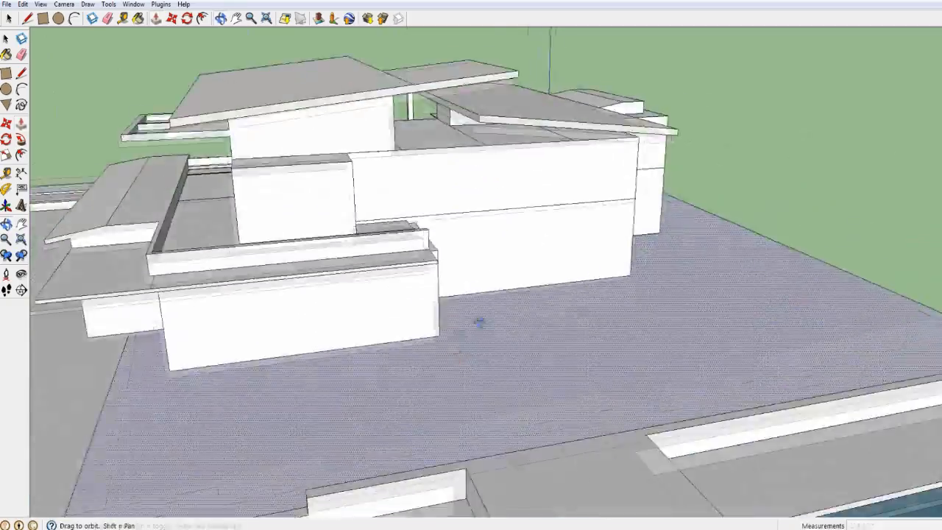
Orbit close around the corner where the tall dark wall meets the floor and roof slab
{"action": "left_click_drag", "start_coordinate": [478, 316], "coordinate": [356, 174]}
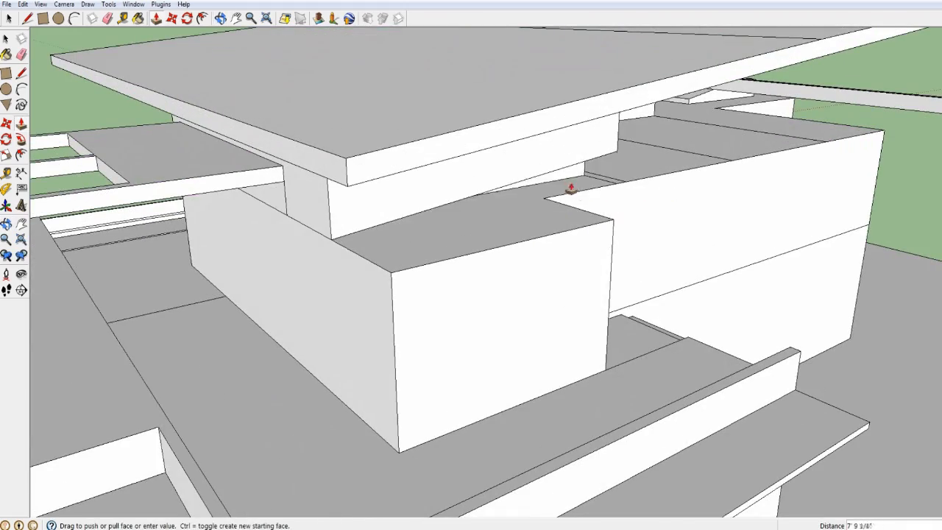
{"action": "left_click_drag", "start_coordinate": [571, 188], "coordinate": [674, 236]}
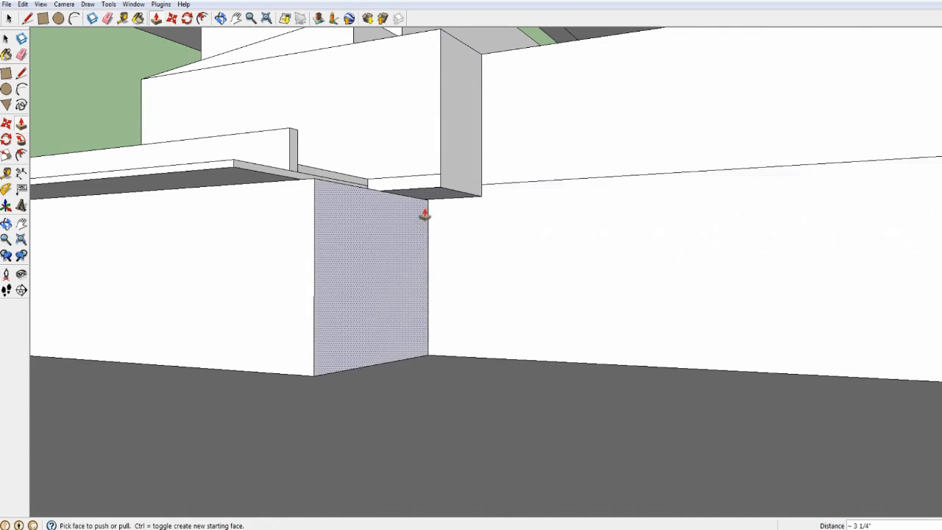
{"action": "left_click_drag", "start_coordinate": [425, 213], "coordinate": [427, 280]}
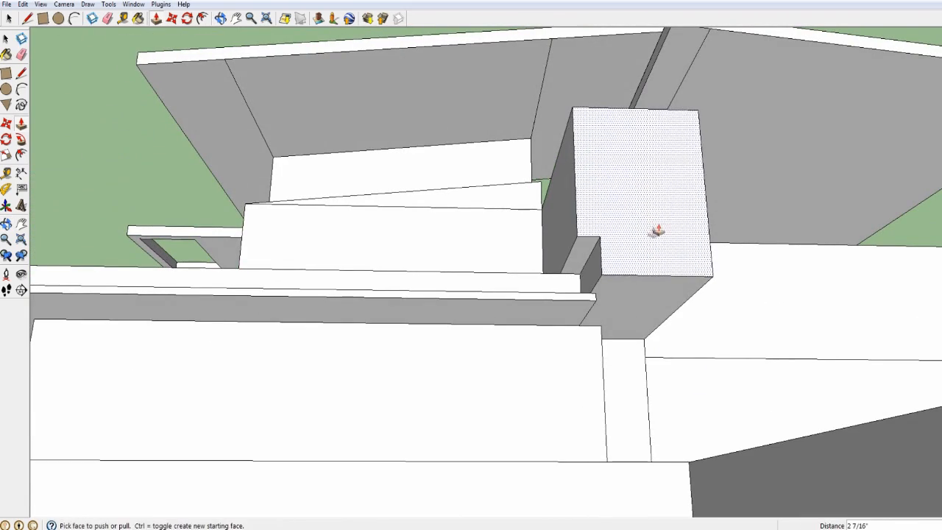
{"action": "left_click_drag", "start_coordinate": [655, 233], "coordinate": [777, 390]}
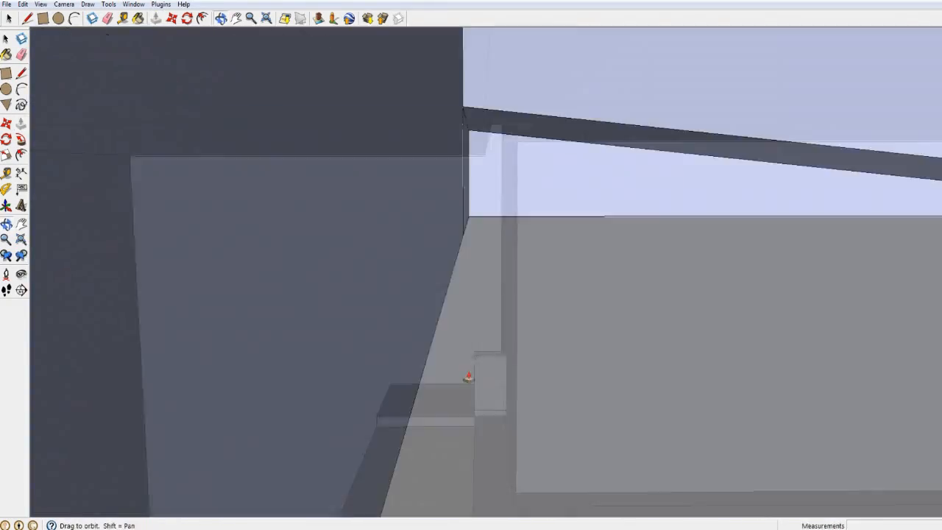
{"action": "left_click_drag", "start_coordinate": [471, 294], "coordinate": [456, 287]}
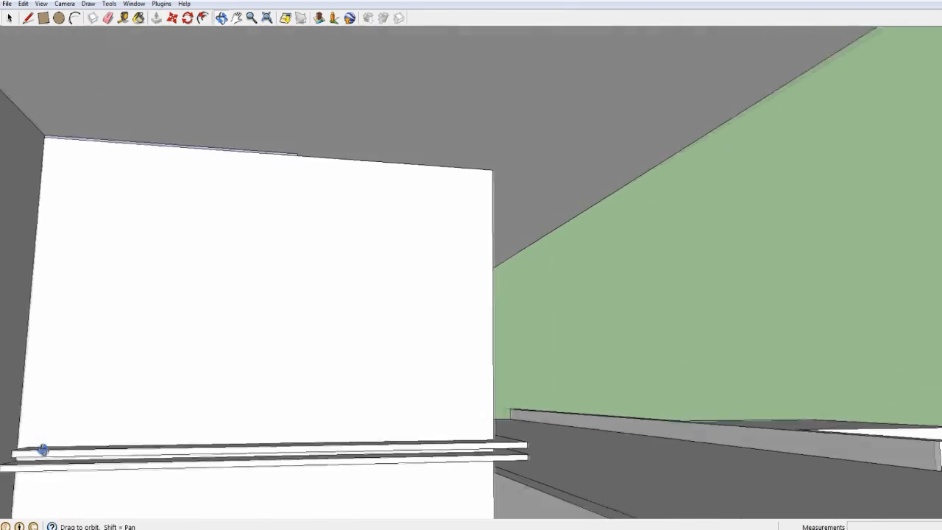
Bring the house front into view and extrude its front face outward
{"action": "left_click_drag", "start_coordinate": [41, 449], "coordinate": [390, 292]}
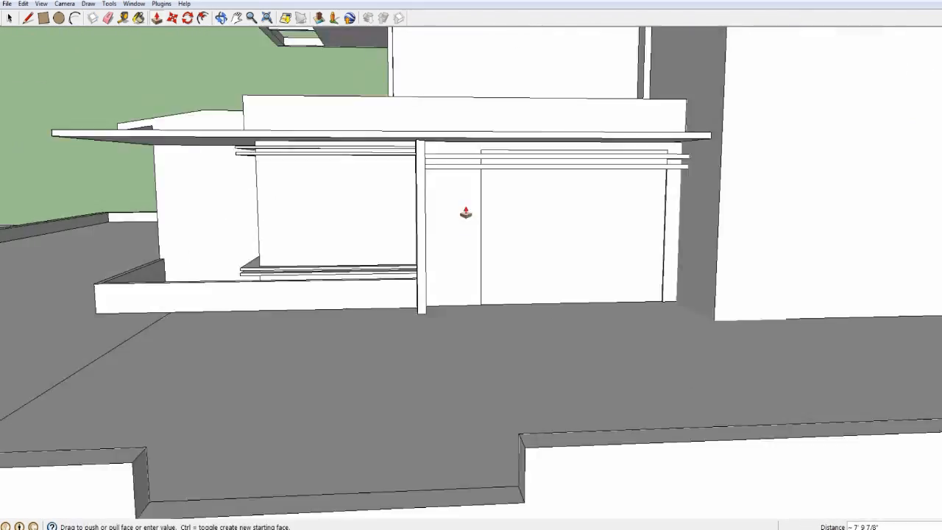
{"action": "left_click_drag", "start_coordinate": [465, 214], "coordinate": [783, 218]}
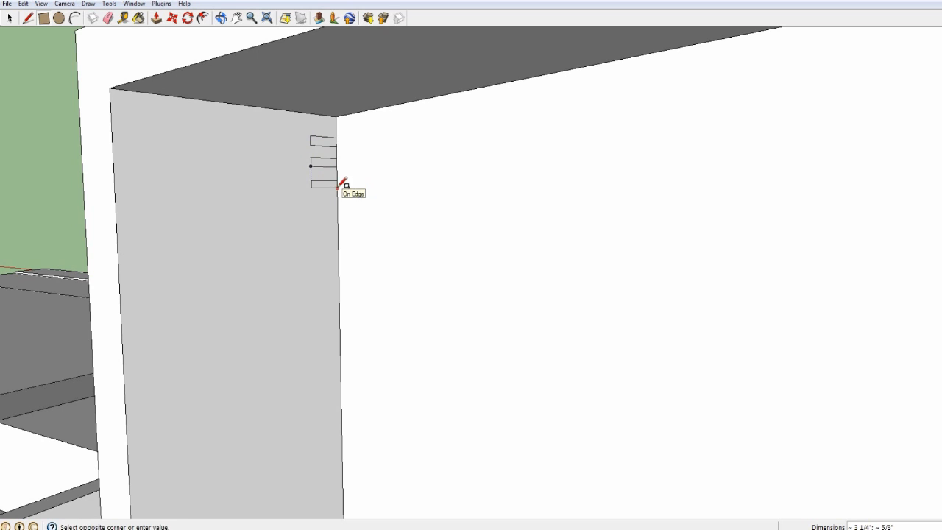
Draw a vertical rectangular white panel standing beside the tall white wall
{"action": "left_click", "coordinate": [335, 185]}
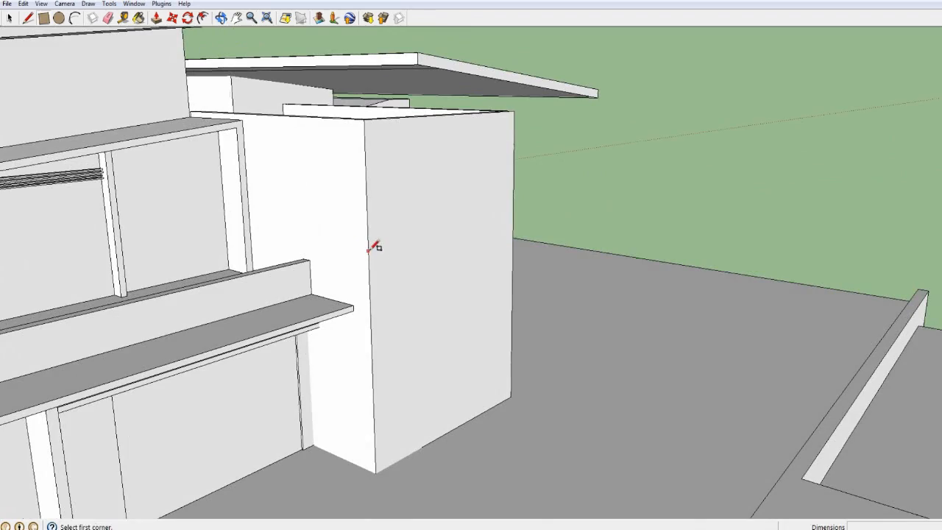
{"action": "left_click_drag", "start_coordinate": [371, 247], "coordinate": [512, 304]}
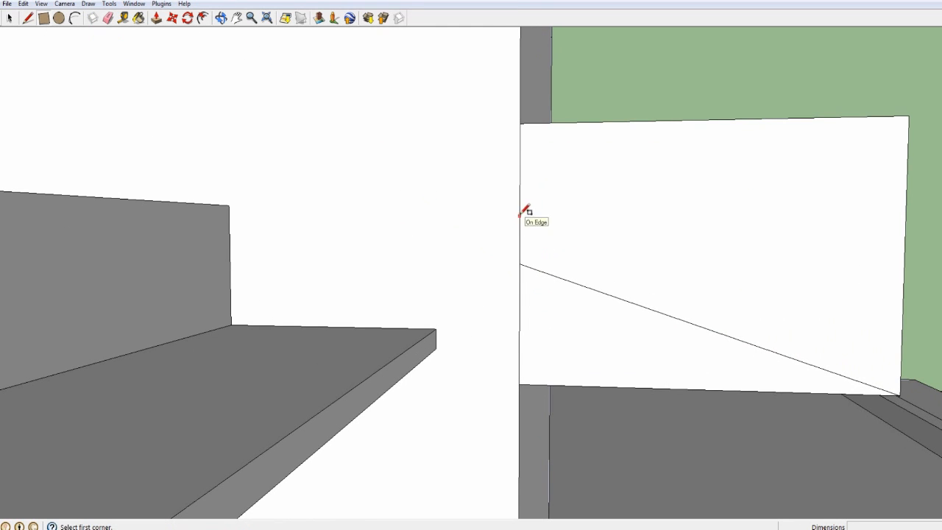
{"action": "left_click", "coordinate": [524, 214]}
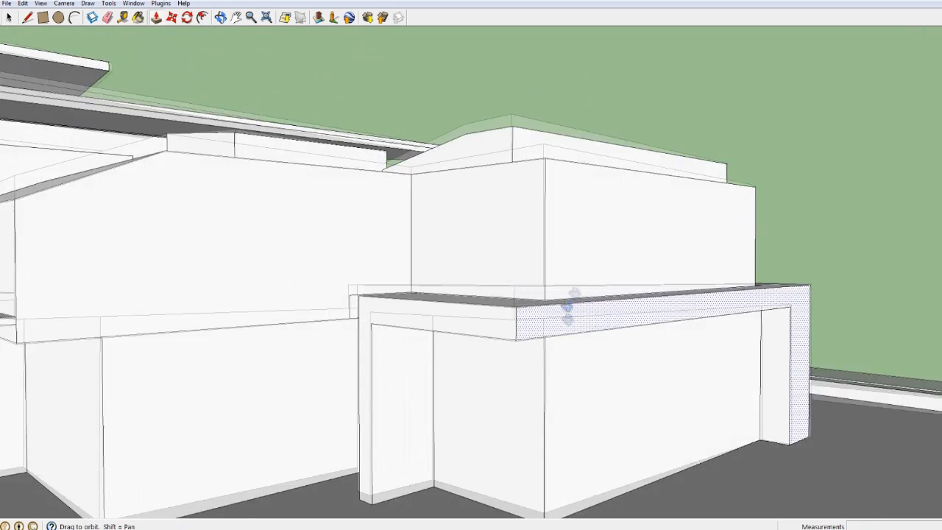
Pull a horizontal slat out beneath the overhanging slab against the tall block
{"action": "left_click_drag", "start_coordinate": [574, 302], "coordinate": [501, 295]}
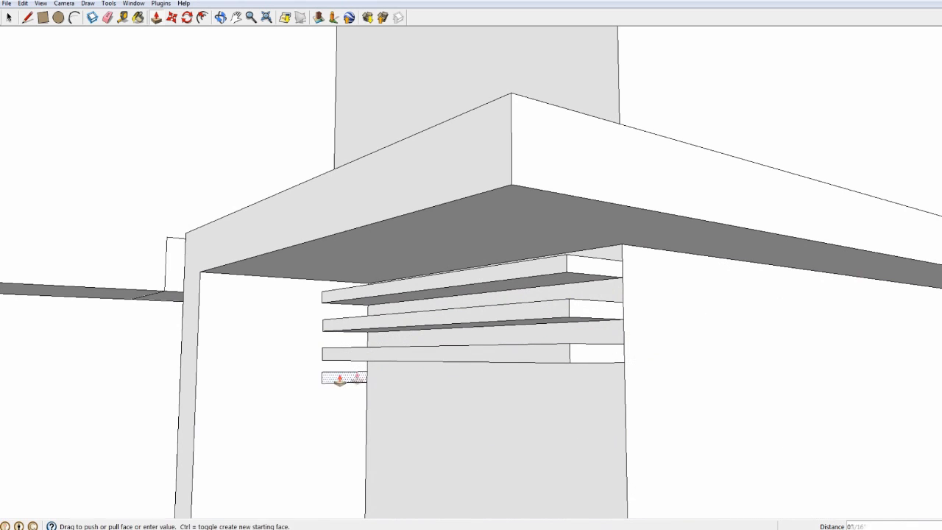
Extrude a shading slat face out from the wall below the roof overhang
{"action": "left_click_drag", "start_coordinate": [342, 377], "coordinate": [577, 397]}
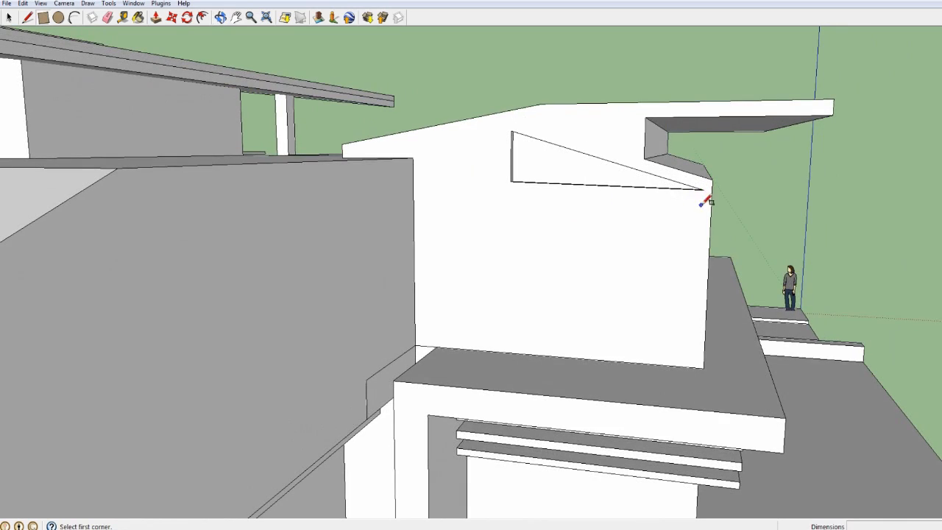
Push the long thin ledge face out along the building's wall
{"action": "left_click", "coordinate": [703, 200]}
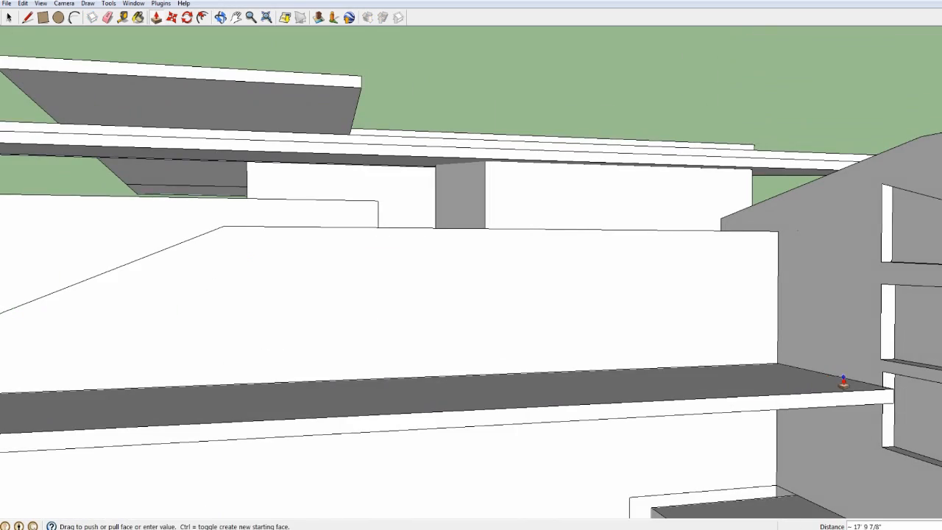
Pull the projecting ledge out along the lower wall and zoom back
{"action": "left_click_drag", "start_coordinate": [842, 381], "coordinate": [758, 390]}
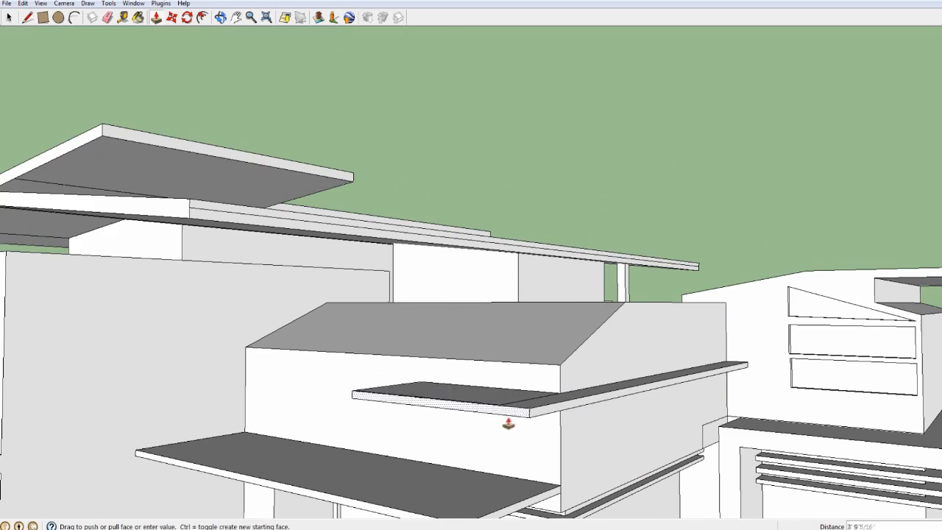
{"action": "scroll", "scroll_direction": "down", "scroll_amount": 3}
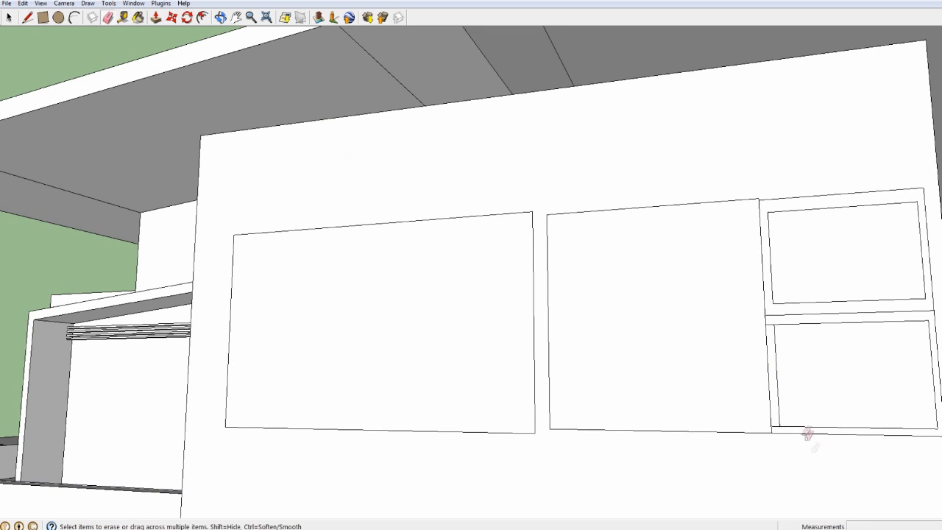
{"action": "mouse_move", "coordinate": [743, 321]}
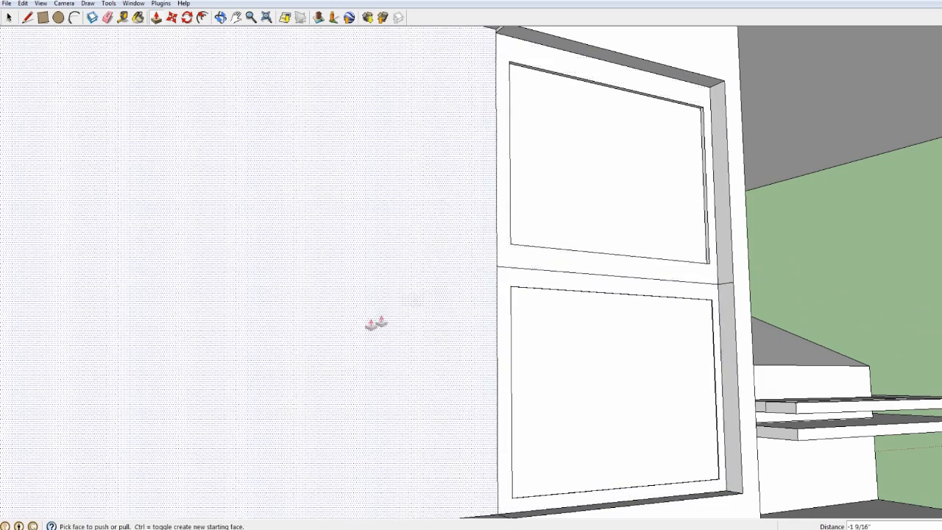
Zoom out to review the recessed framed windows on the upper facade
{"action": "scroll", "scroll_direction": "down", "scroll_amount": 3}
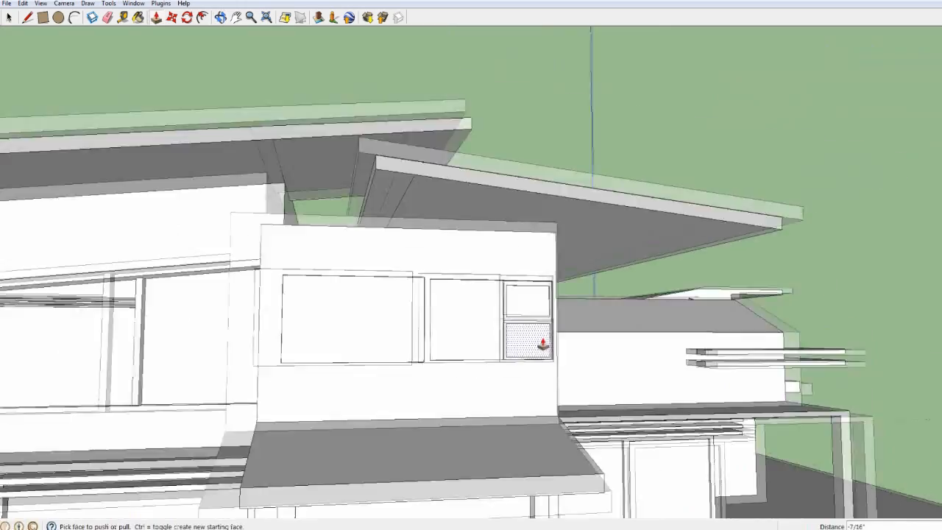